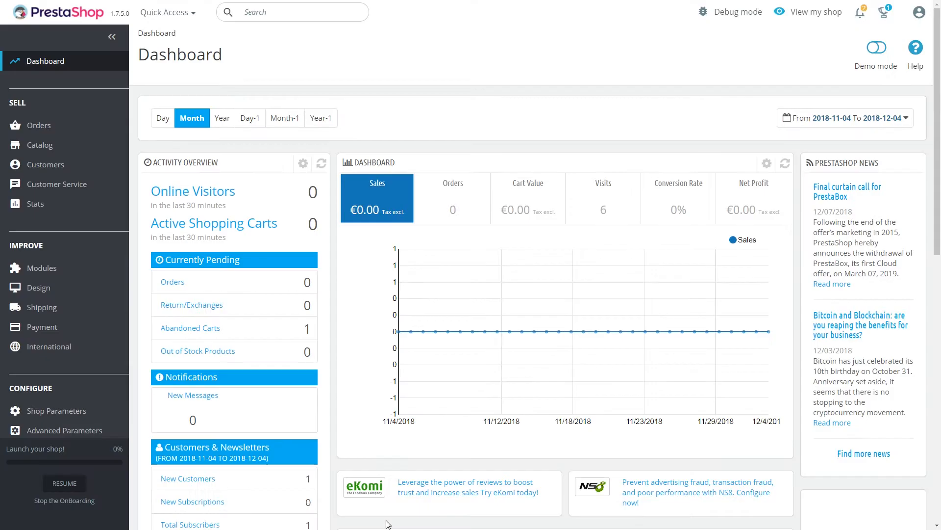
# - Navigate to International > Translations from the dashboard sidebar
pyautogui.click(48, 346)
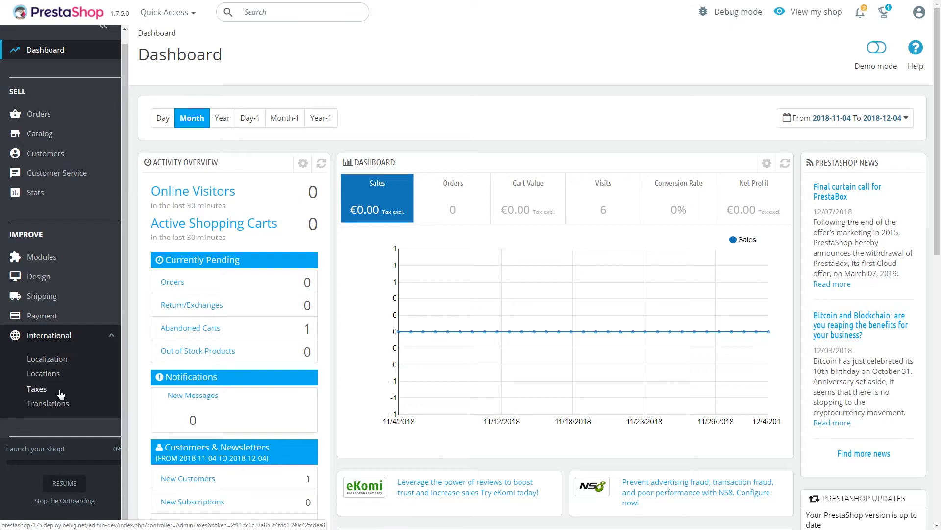
pyautogui.click(48, 403)
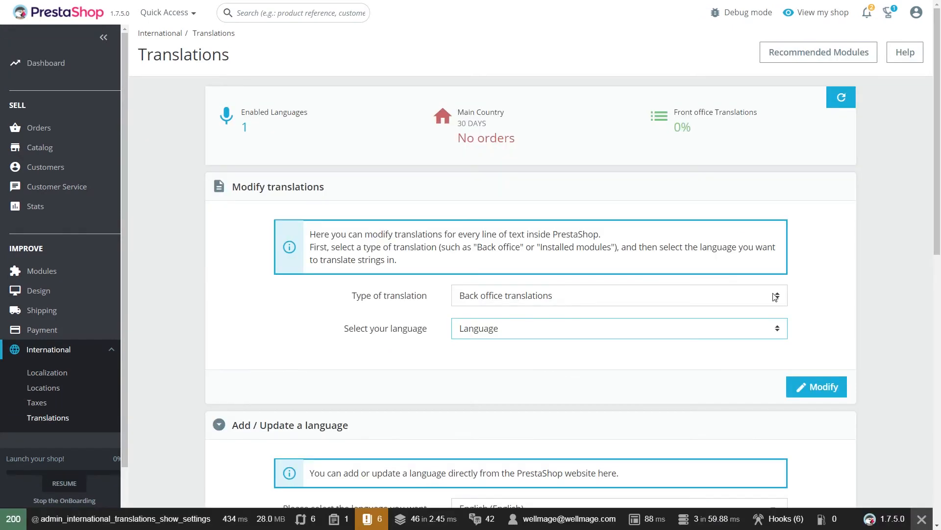
# - Choose Themes translations for the classic theme and start modifying its 1001 expressions
pyautogui.click(618, 295)
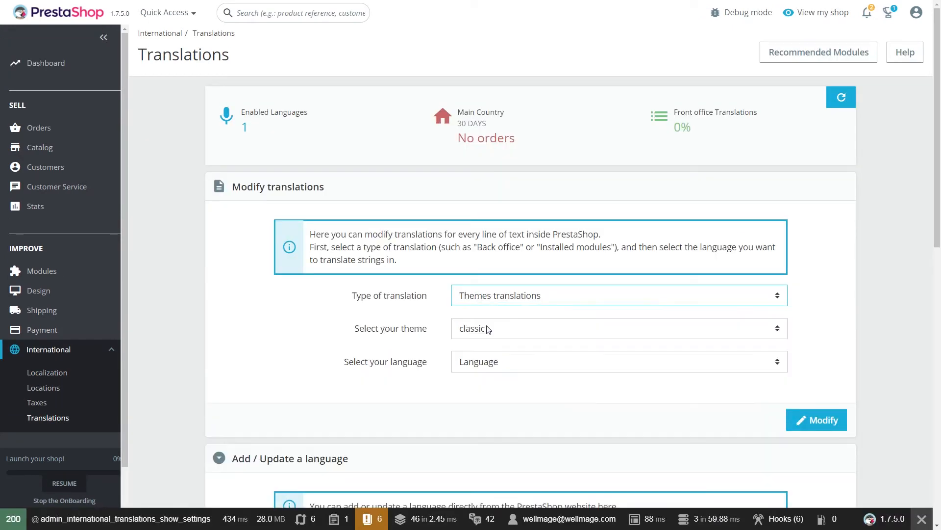
pyautogui.click(619, 361)
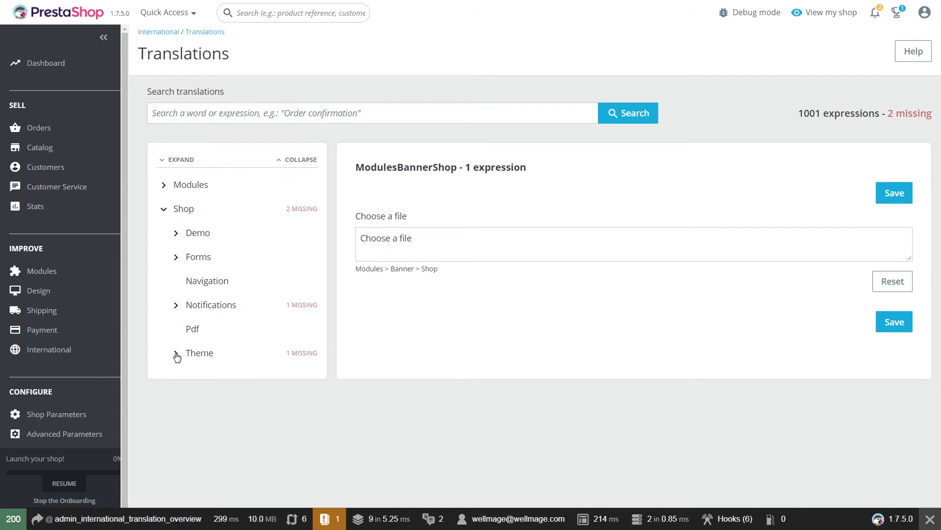
# - Under Shop > Theme > Global, replace the %copyright% %year% string with 'Created by'
pyautogui.click(199, 352)
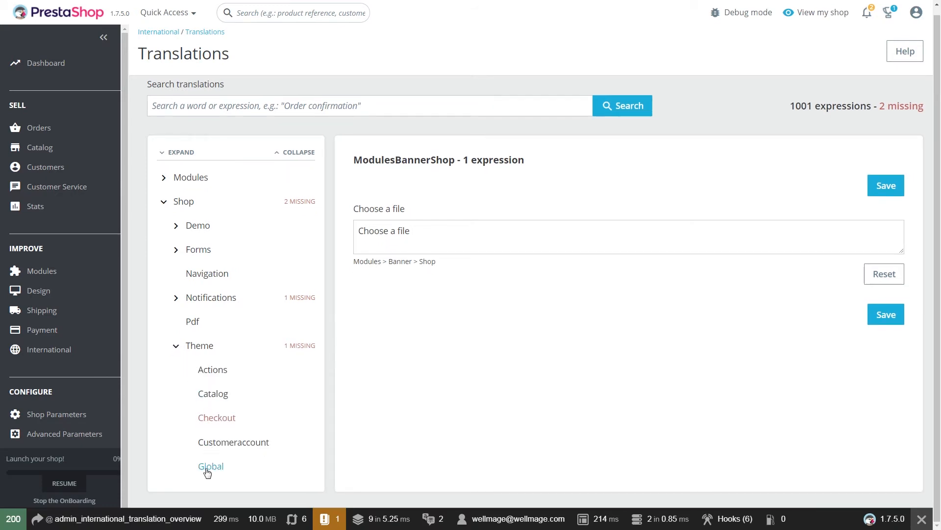
pyautogui.click(211, 465)
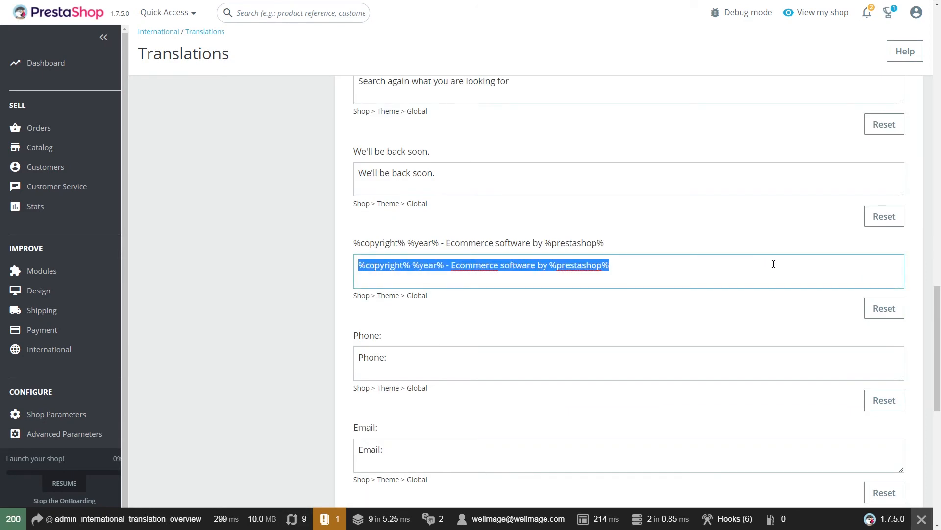
pyautogui.write('Created by')
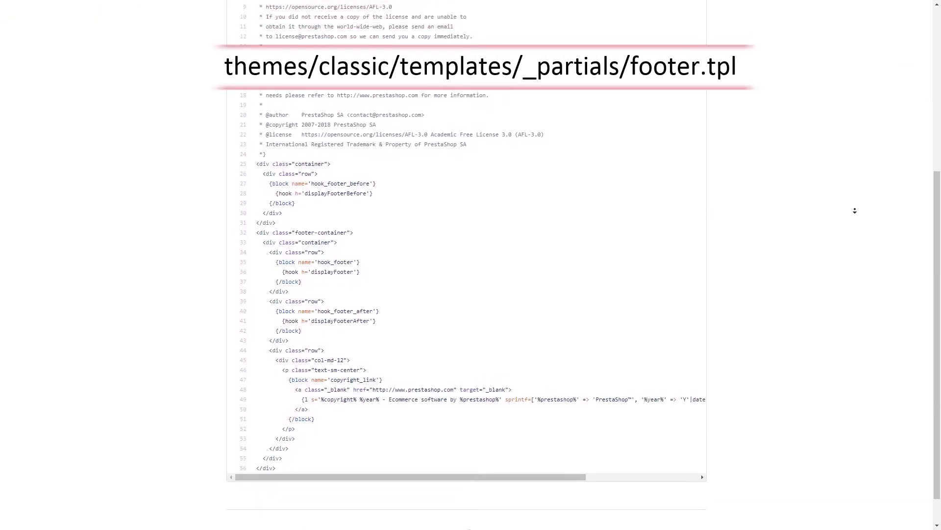
# - Scroll footer.tpl on GitHub down to the copyright_link block with its translatable string
pyautogui.scroll(-3)
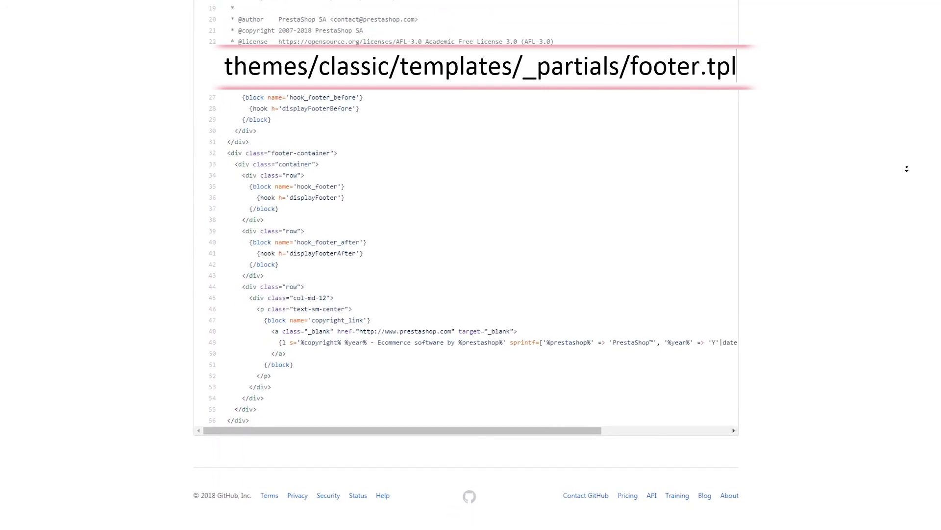
pyautogui.scroll(-3)
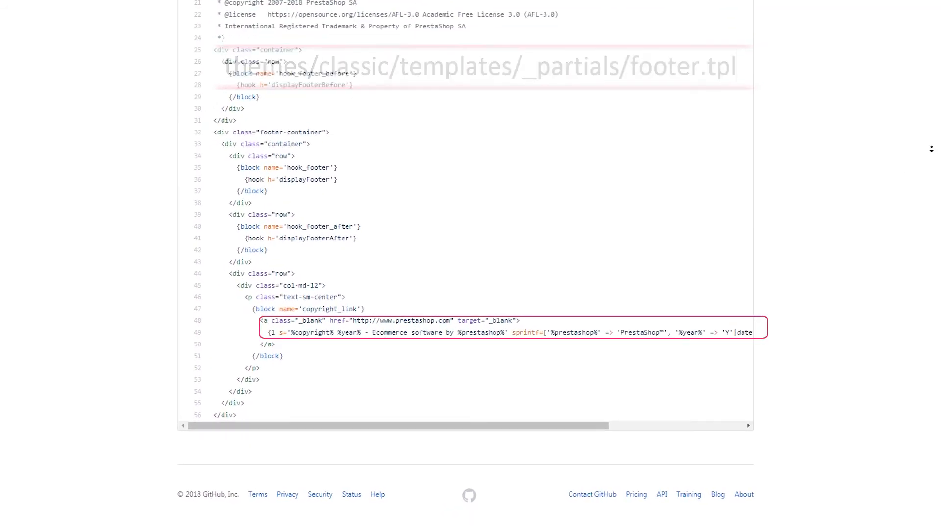